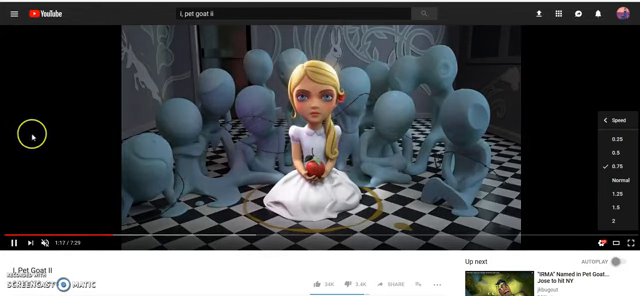
mouse_move(164, 132)
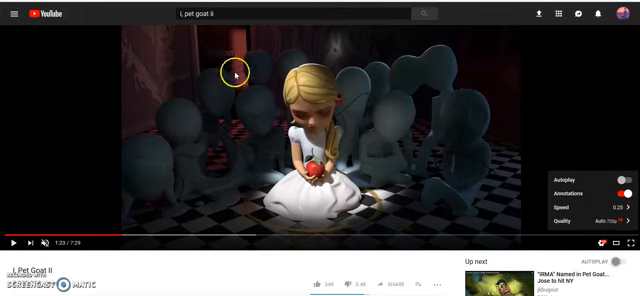
mouse_move(236, 192)
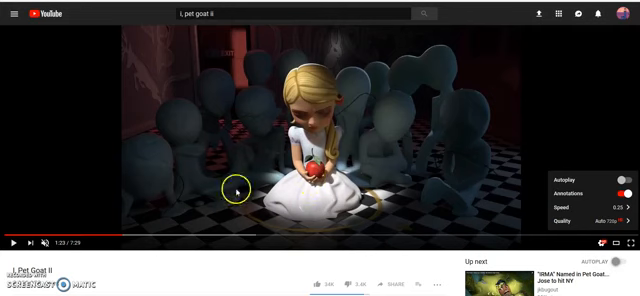
mouse_move(216, 54)
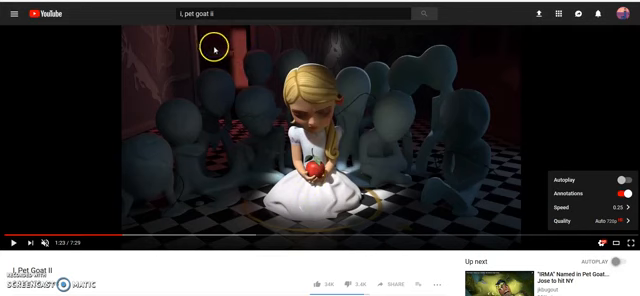
mouse_move(228, 62)
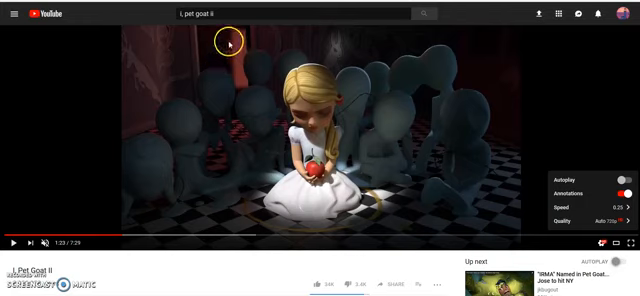
mouse_move(232, 50)
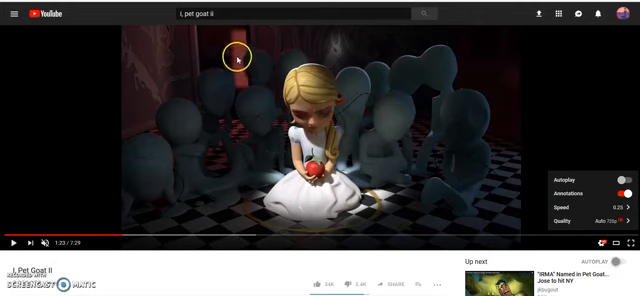
mouse_move(272, 84)
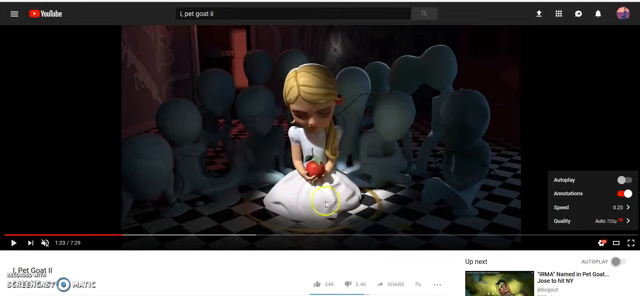
mouse_move(376, 184)
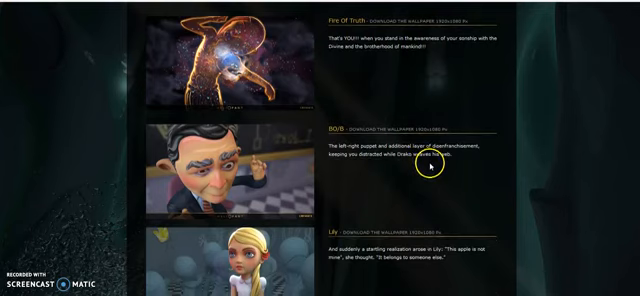
scroll("down", 3)
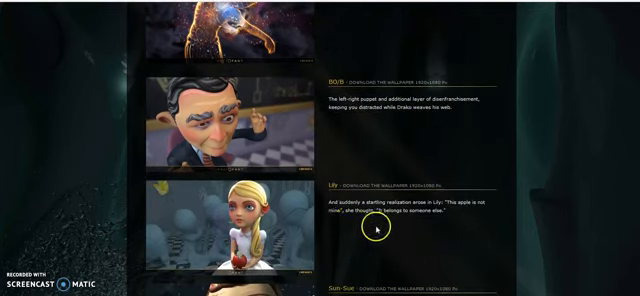
mouse_move(380, 228)
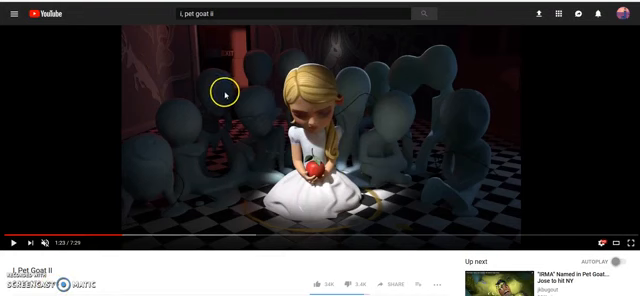
mouse_move(212, 104)
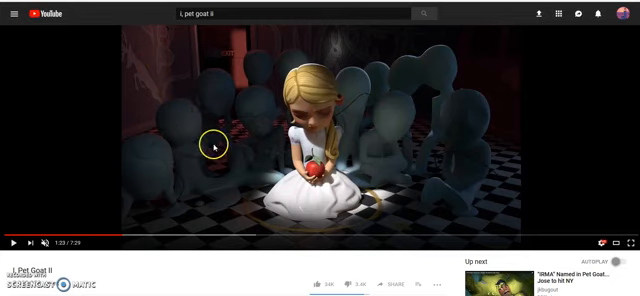
mouse_move(240, 120)
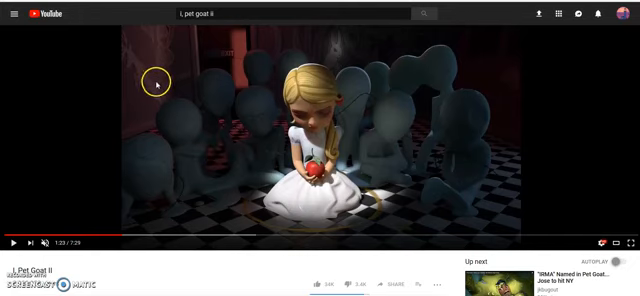
mouse_move(256, 108)
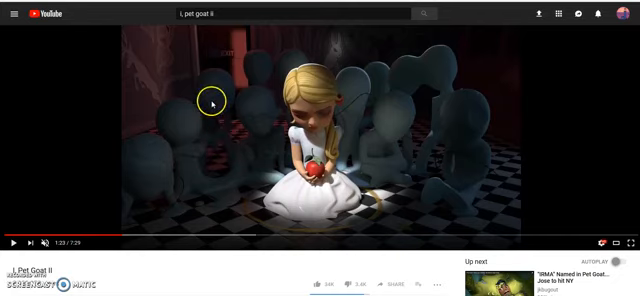
mouse_move(296, 56)
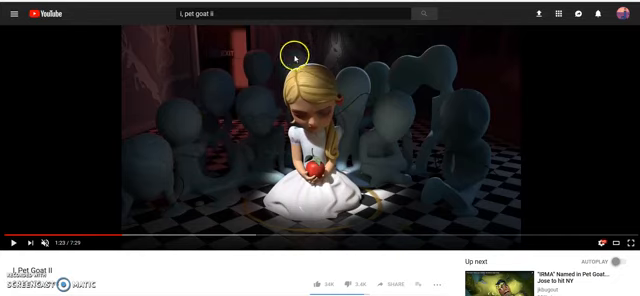
mouse_move(338, 48)
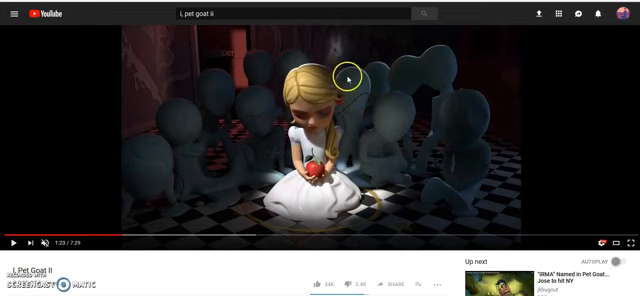
mouse_move(400, 144)
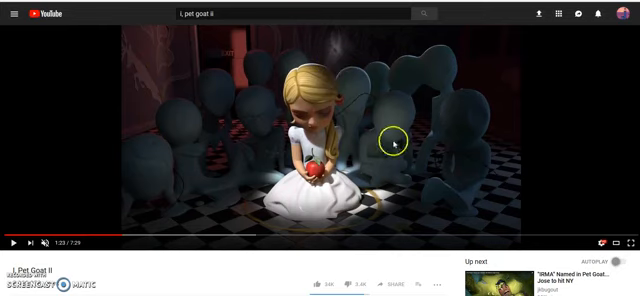
mouse_move(376, 174)
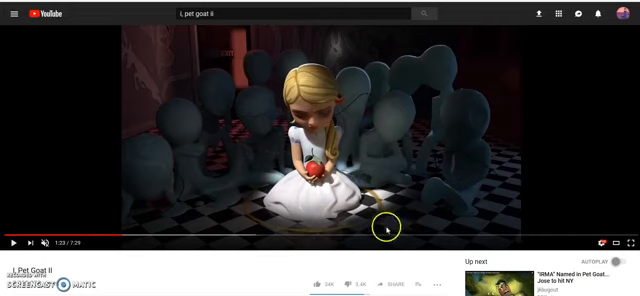
mouse_move(216, 110)
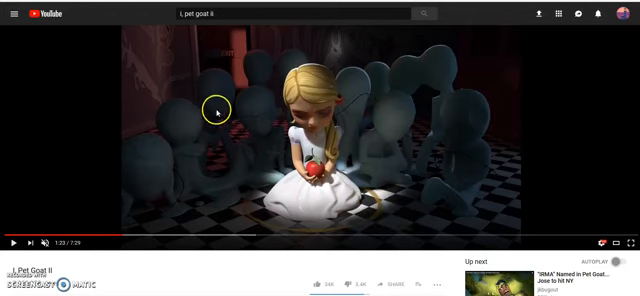
mouse_move(392, 212)
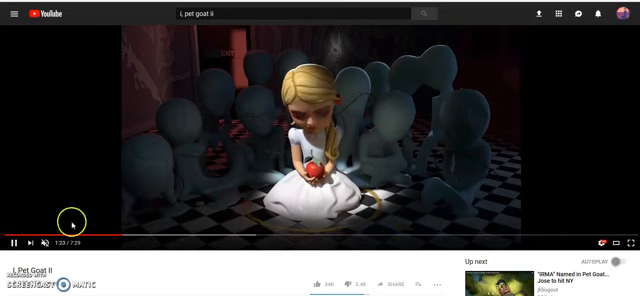
mouse_move(360, 212)
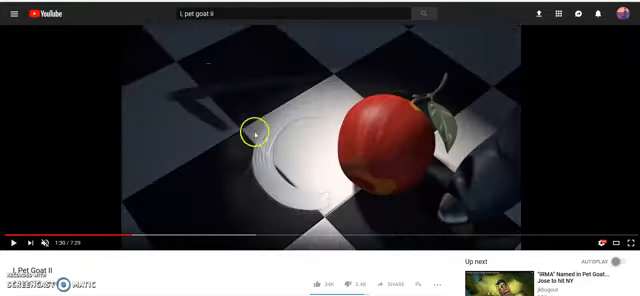
mouse_move(206, 116)
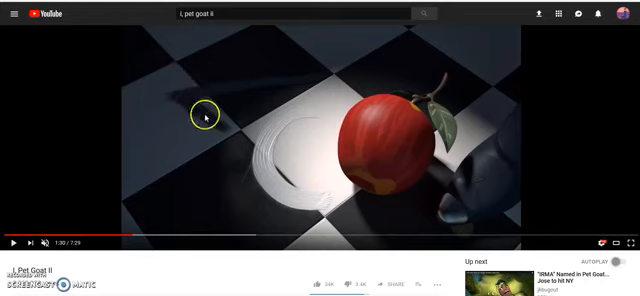
mouse_move(188, 90)
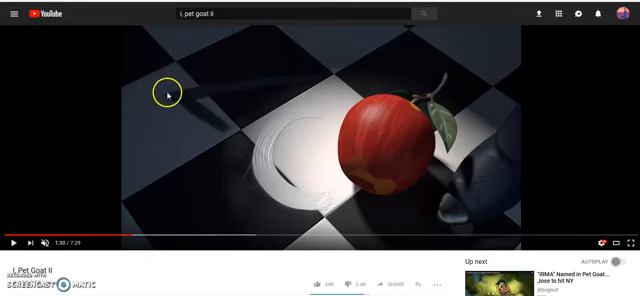
mouse_move(356, 196)
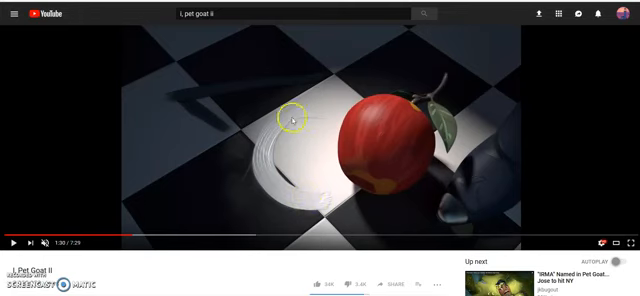
mouse_move(314, 190)
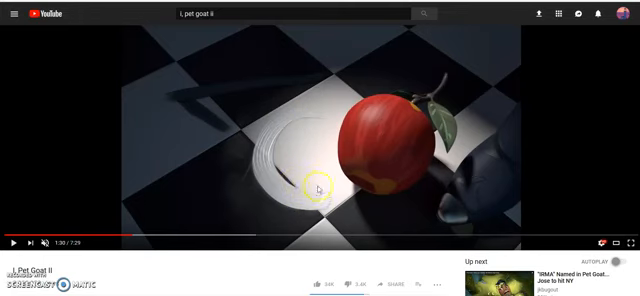
mouse_move(300, 112)
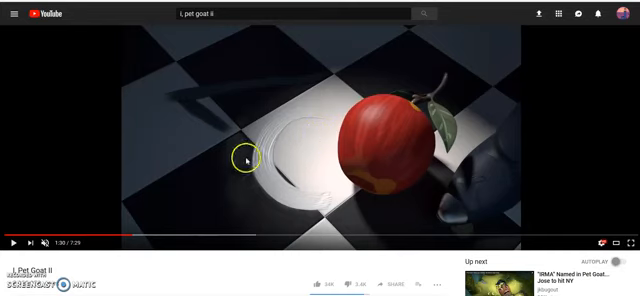
mouse_move(48, 122)
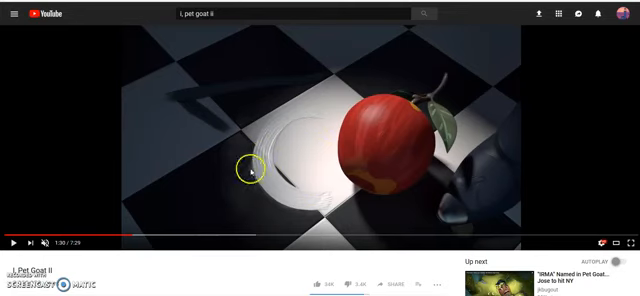
mouse_move(372, 204)
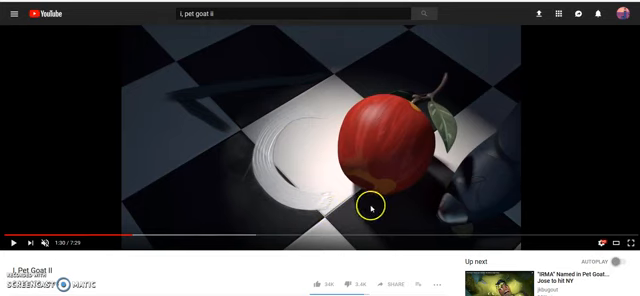
mouse_move(252, 204)
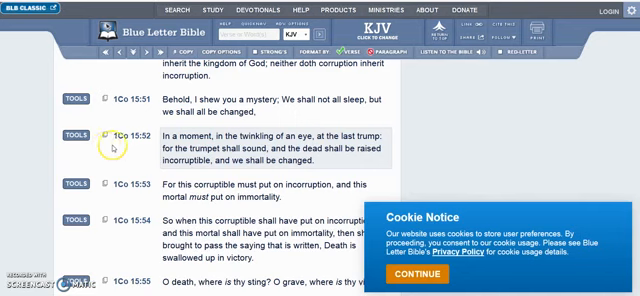
mouse_move(146, 148)
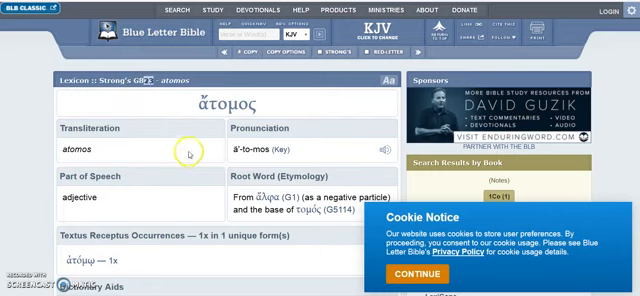
scroll("down", 3)
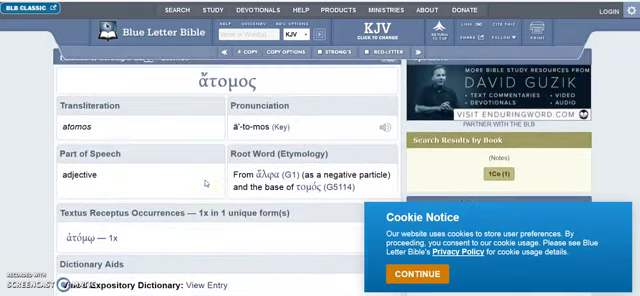
scroll("down", 3)
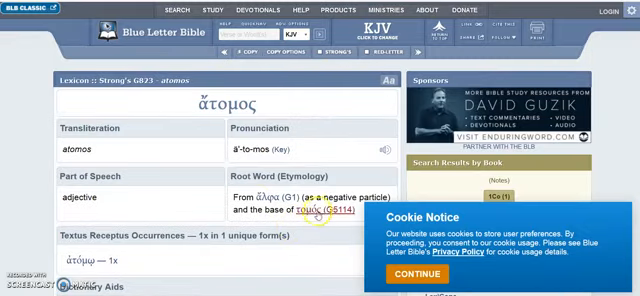
scroll("down", 3)
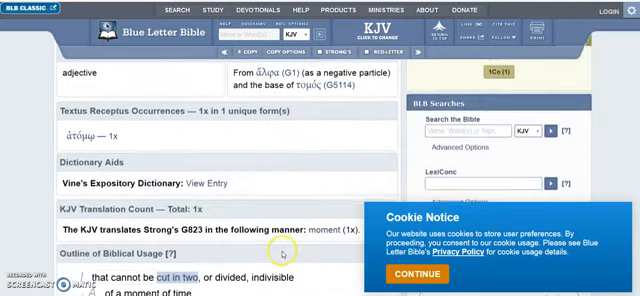
scroll("down", 3)
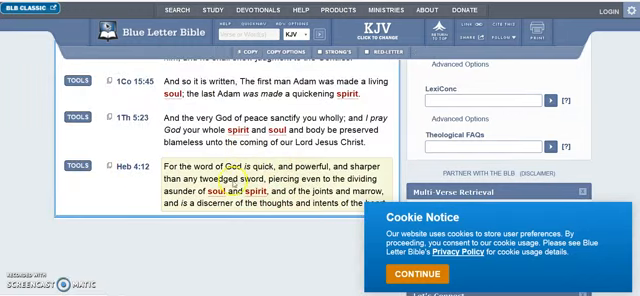
scroll("down", 3)
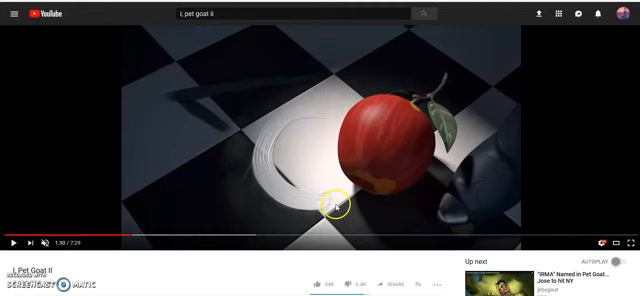
mouse_move(382, 158)
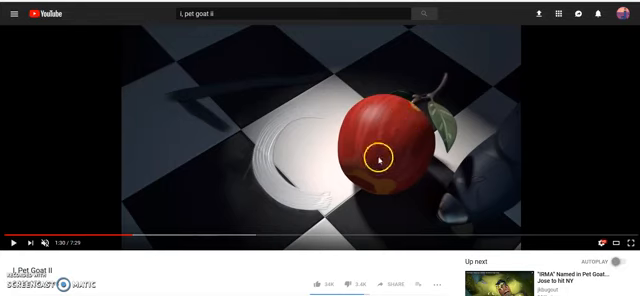
mouse_move(256, 116)
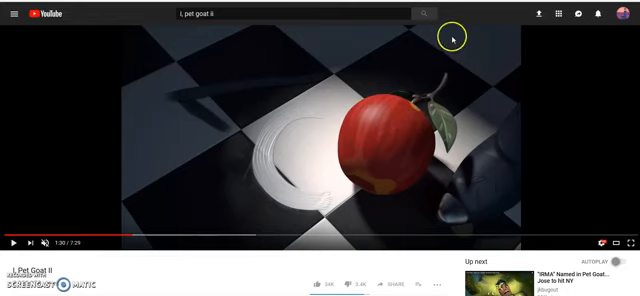
mouse_move(364, 188)
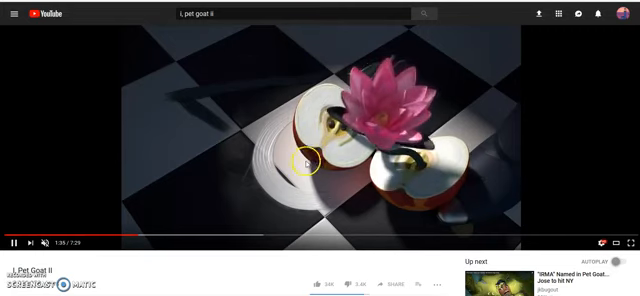
mouse_move(416, 180)
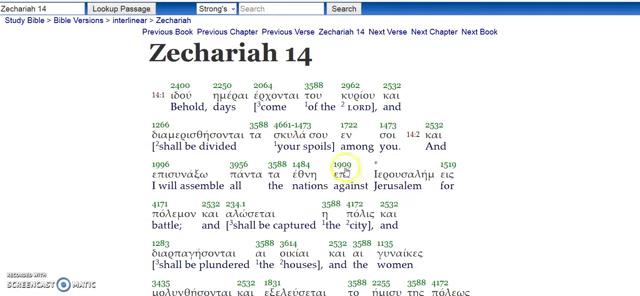
scroll("down", 3)
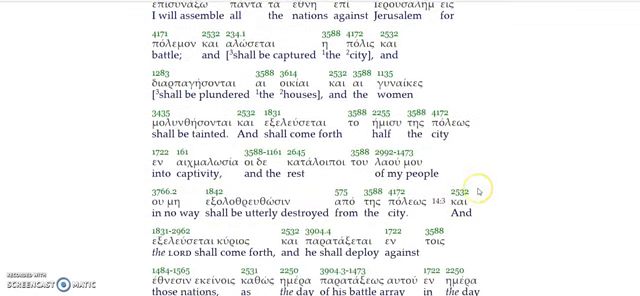
scroll("down", 3)
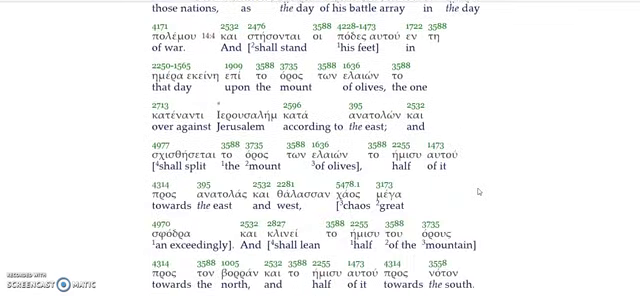
scroll("down", 3)
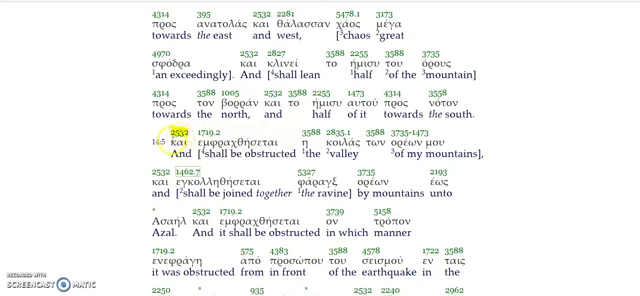
scroll("down", 3)
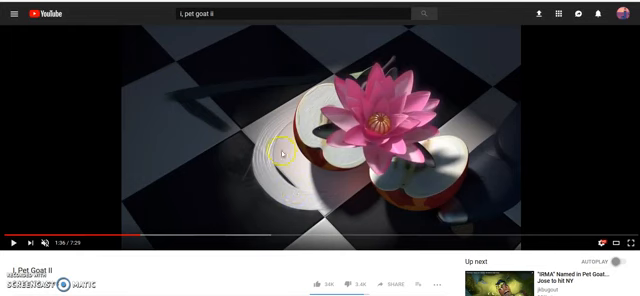
mouse_move(492, 136)
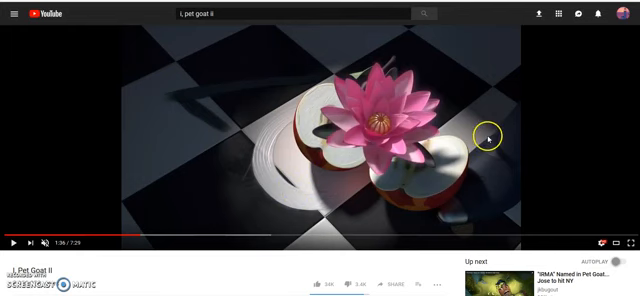
mouse_move(440, 216)
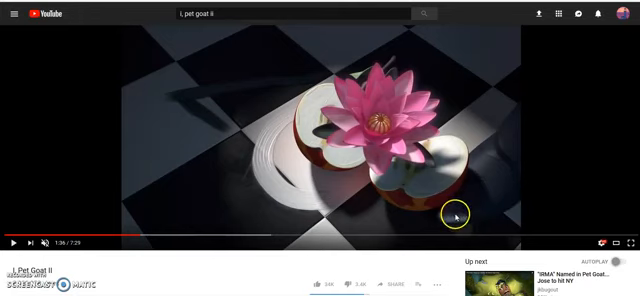
mouse_move(448, 218)
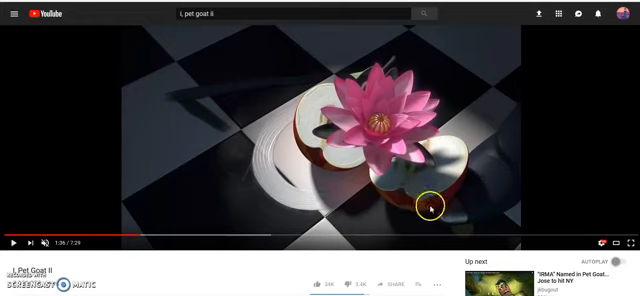
mouse_move(486, 154)
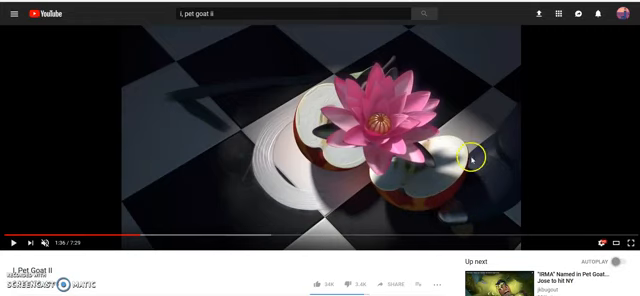
mouse_move(522, 188)
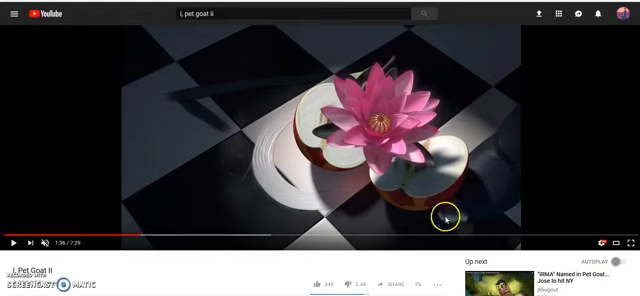
mouse_move(444, 204)
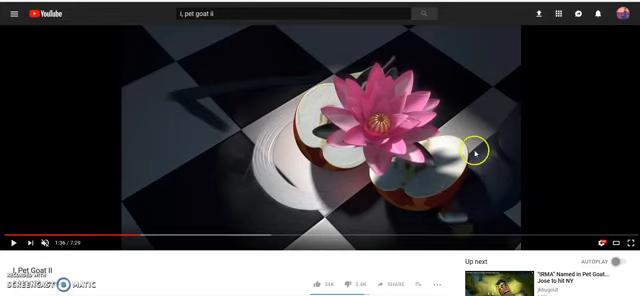
mouse_move(232, 120)
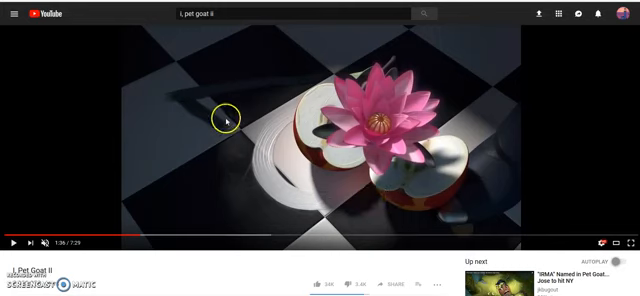
mouse_move(378, 188)
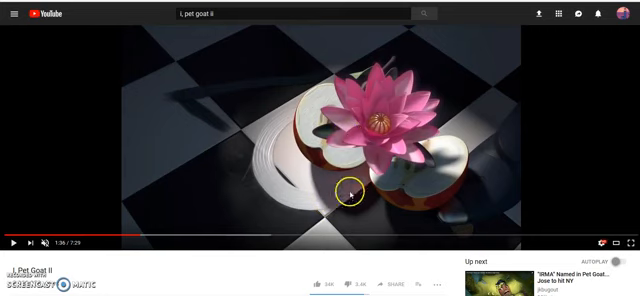
mouse_move(422, 186)
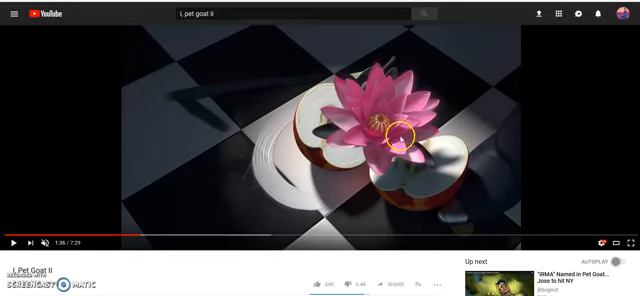
mouse_move(232, 108)
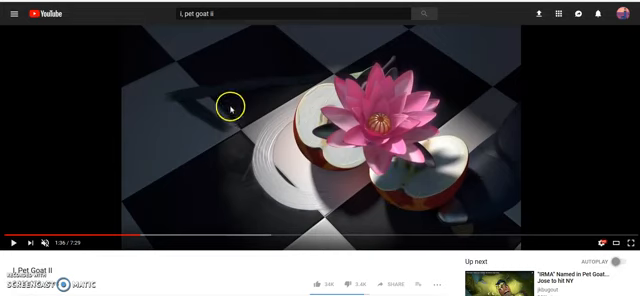
mouse_move(230, 116)
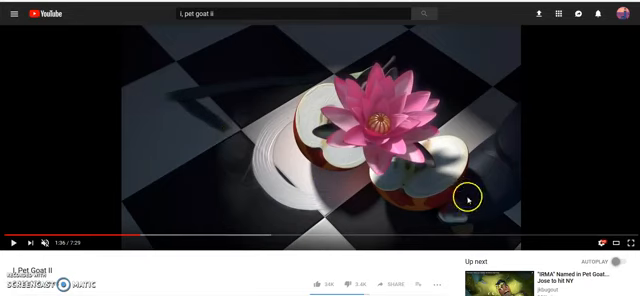
mouse_move(298, 152)
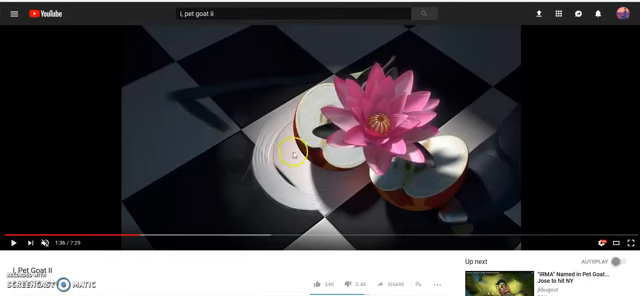
mouse_move(488, 158)
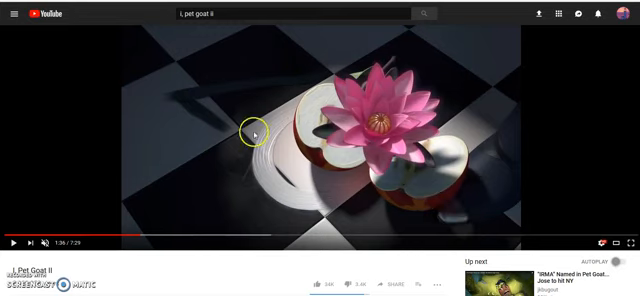
mouse_move(256, 216)
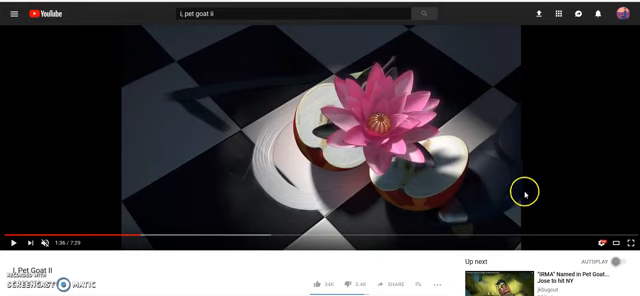
mouse_move(512, 126)
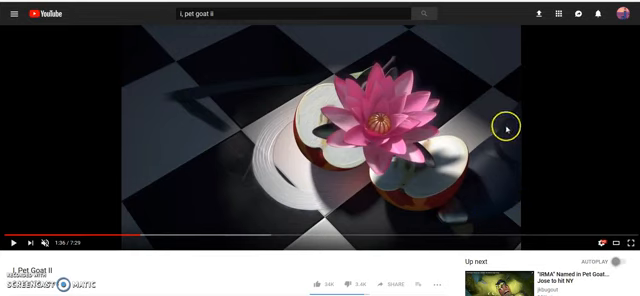
mouse_move(448, 220)
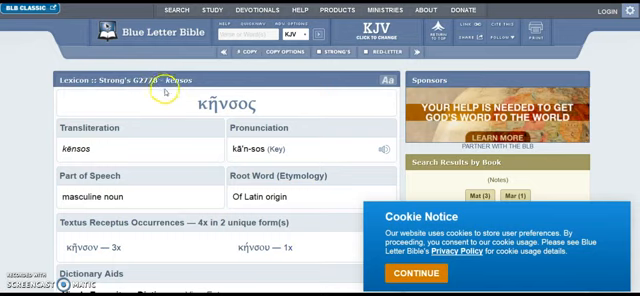
scroll("down", 3)
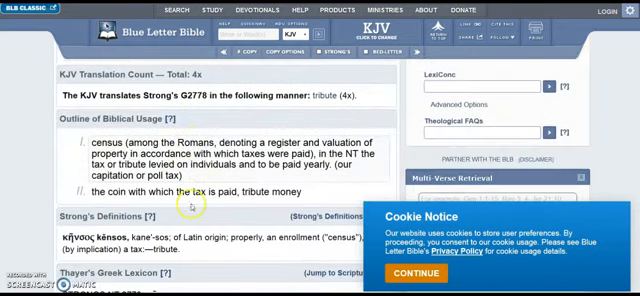
scroll("down", 3)
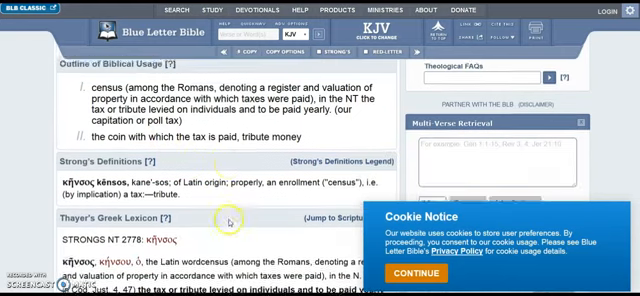
scroll("down", 3)
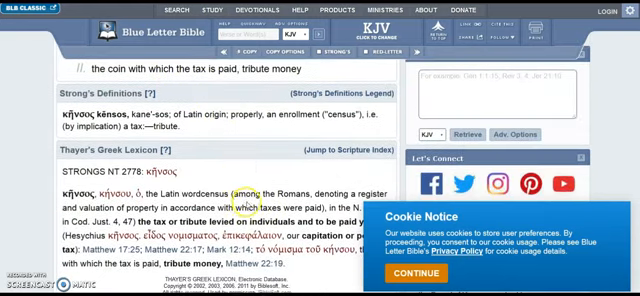
scroll("down", 3)
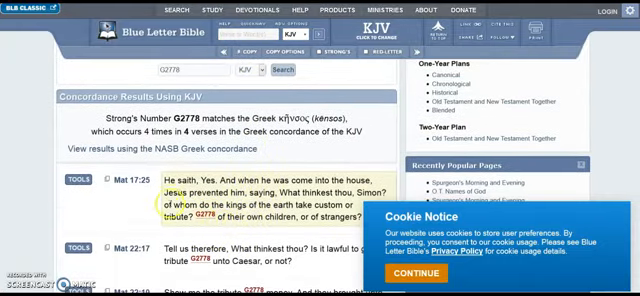
scroll("down", 3)
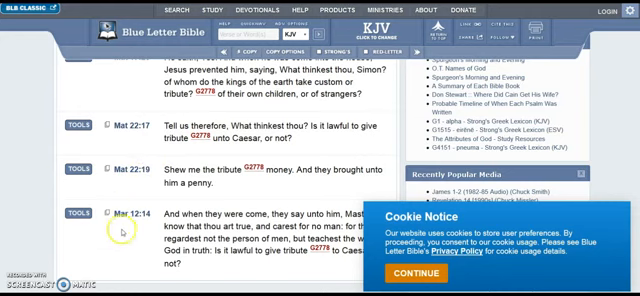
scroll("down", 3)
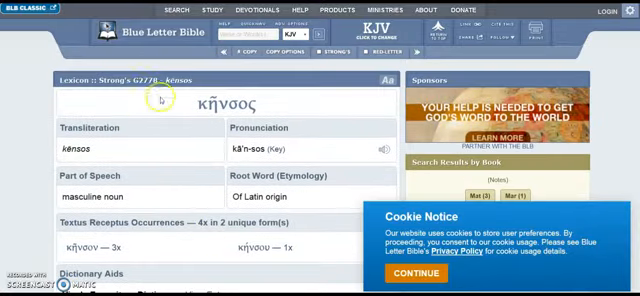
scroll("down", 3)
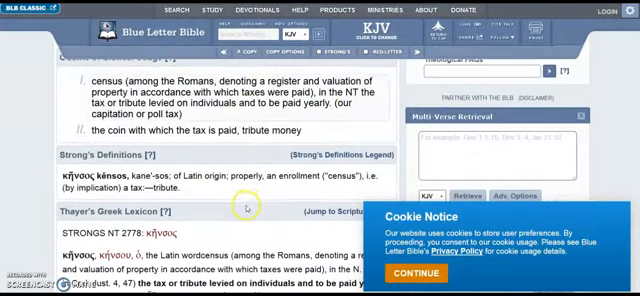
scroll("down", 3)
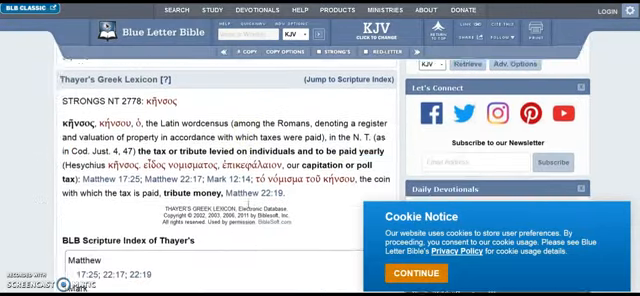
scroll("down", 3)
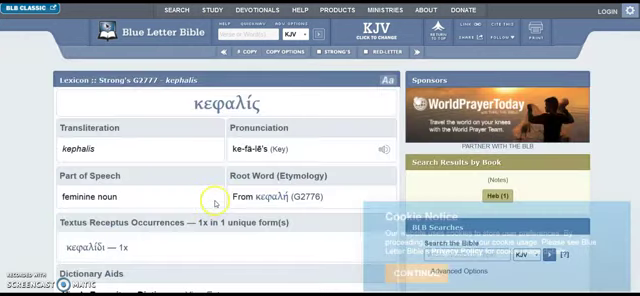
scroll("down", 3)
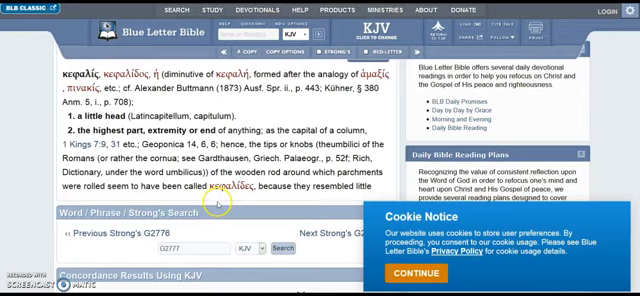
scroll("down", 3)
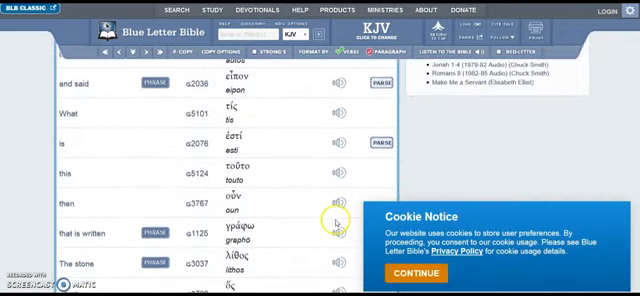
scroll("down", 3)
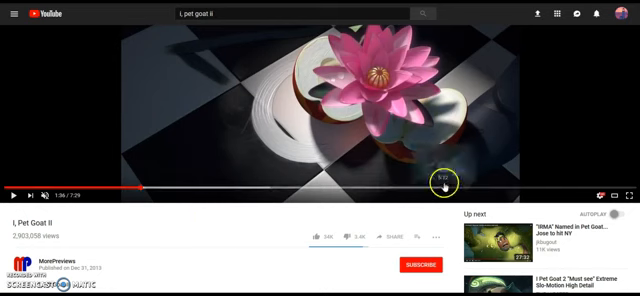
mouse_move(344, 162)
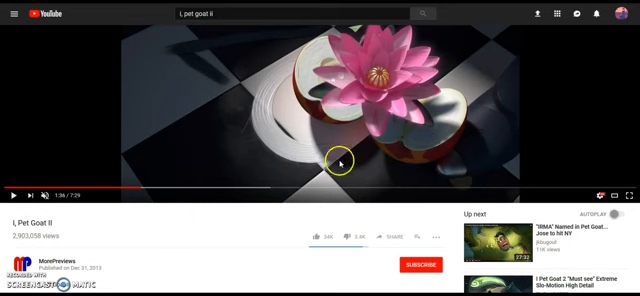
mouse_move(160, 188)
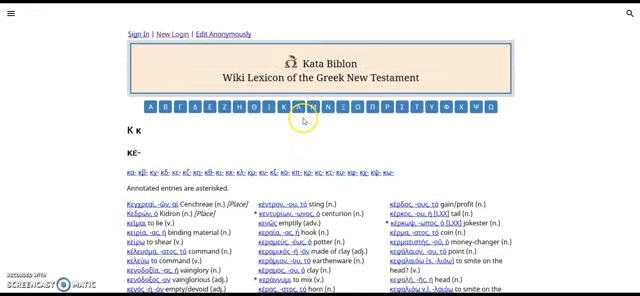
scroll("down", 3)
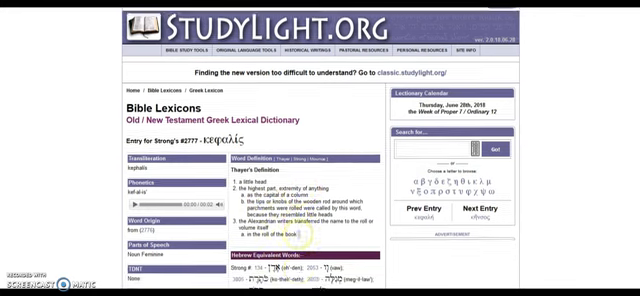
scroll("down", 3)
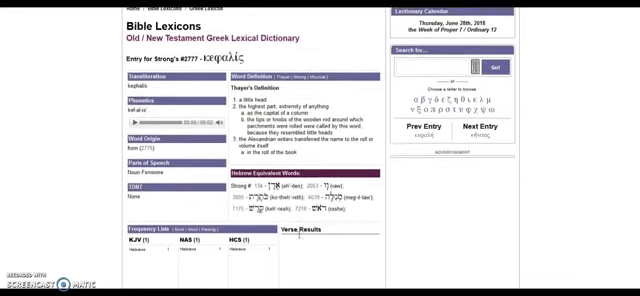
scroll("down", 3)
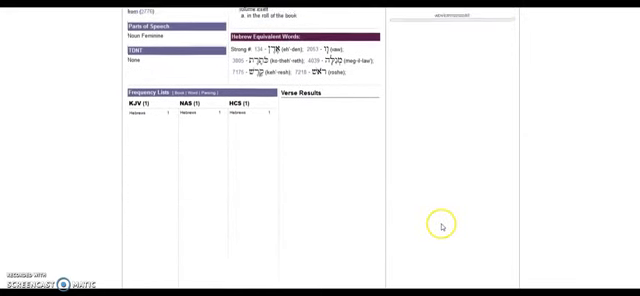
scroll("down", 3)
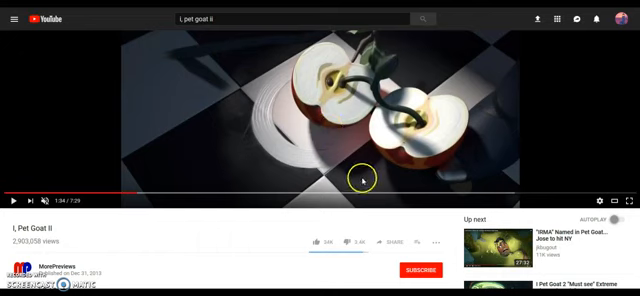
mouse_move(312, 32)
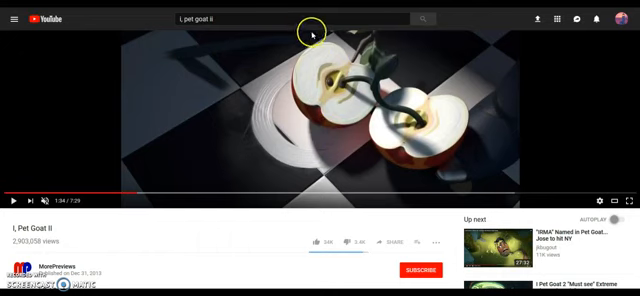
mouse_move(524, 150)
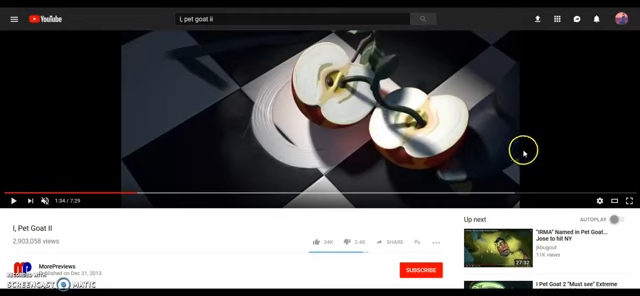
mouse_move(344, 110)
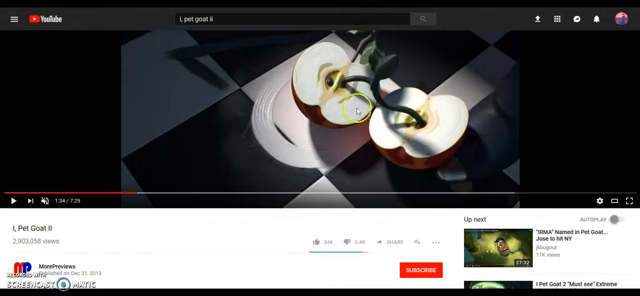
mouse_move(468, 184)
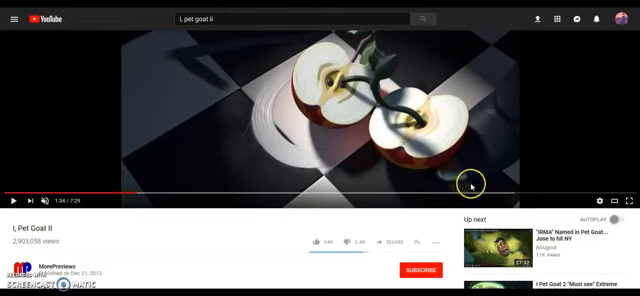
mouse_move(496, 170)
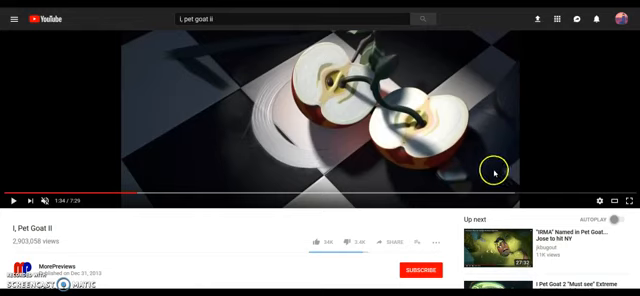
mouse_move(468, 184)
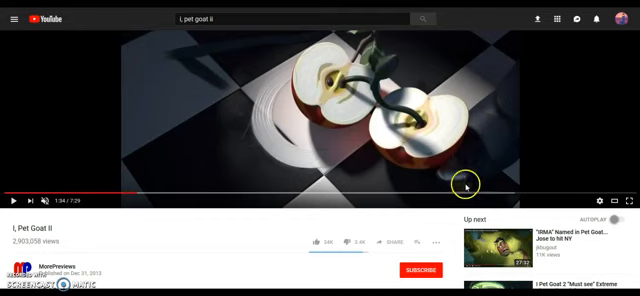